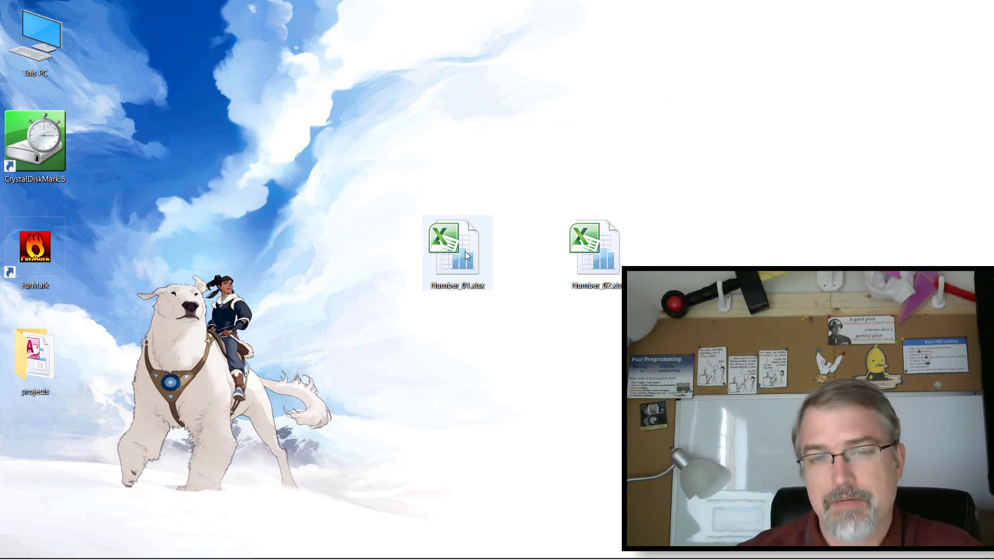
- Open Number_01.xlsx and Number_02.xlsx into one shared Excel window, then close Excel
{"action": "double_click", "coordinate": [456, 248]}
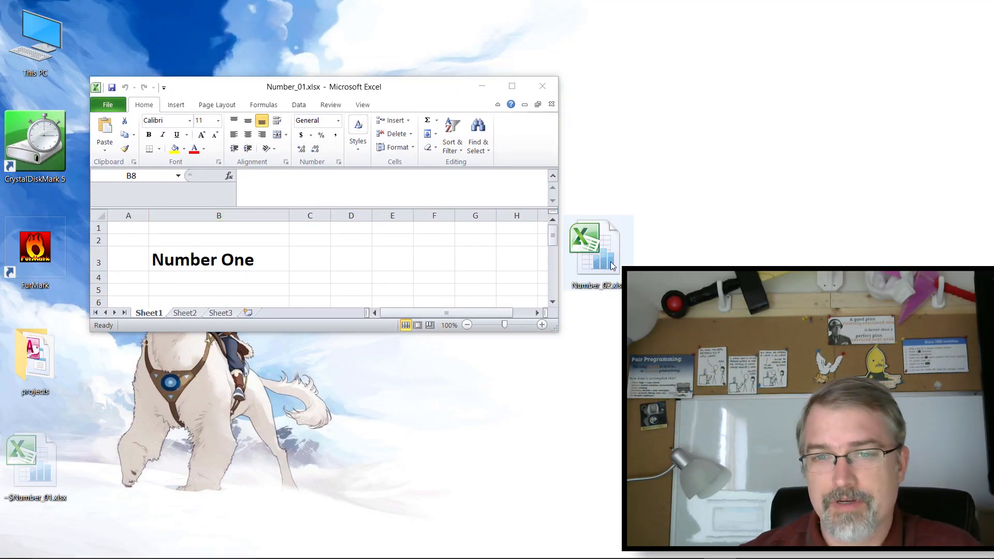
{"action": "double_click", "coordinate": [595, 247]}
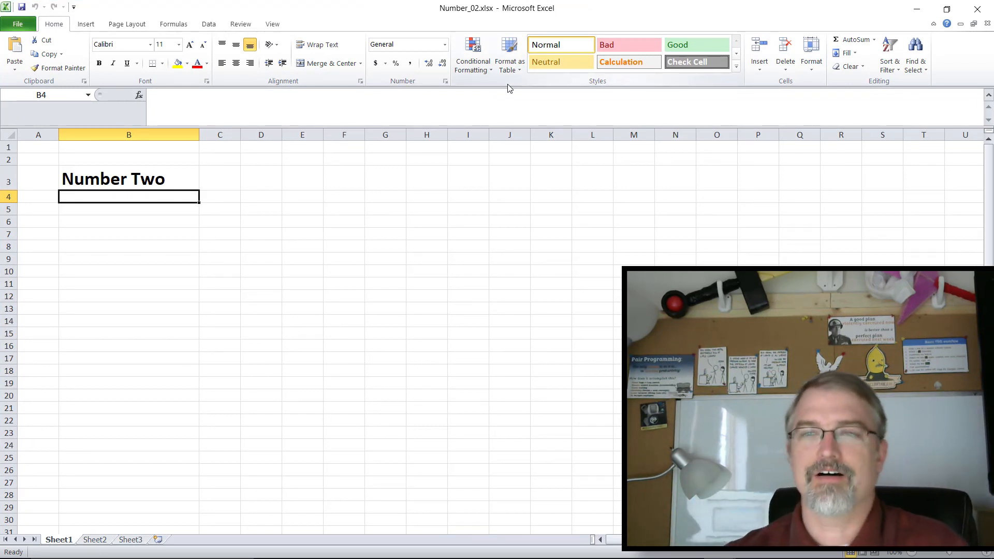
{"action": "left_click", "coordinate": [974, 23]}
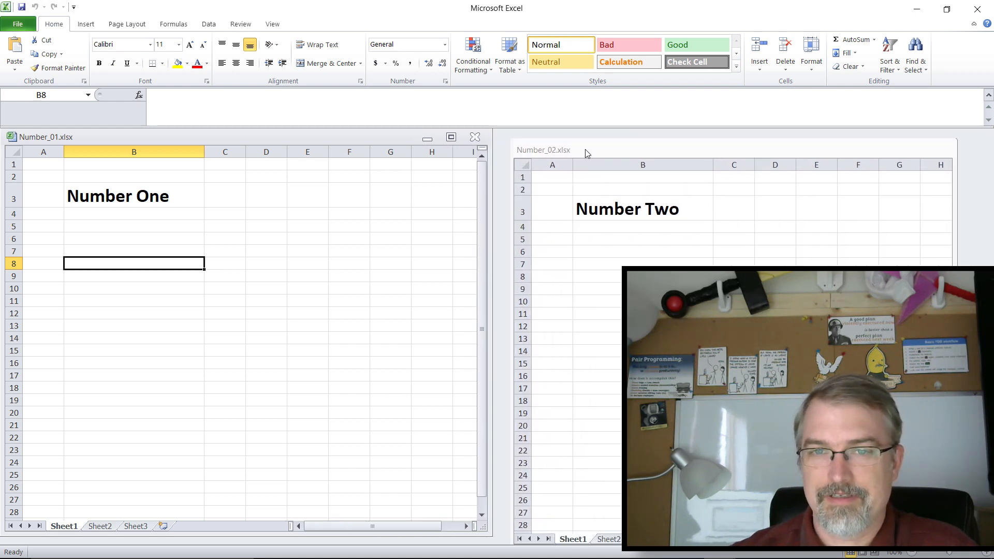
{"action": "left_click", "coordinate": [631, 220]}
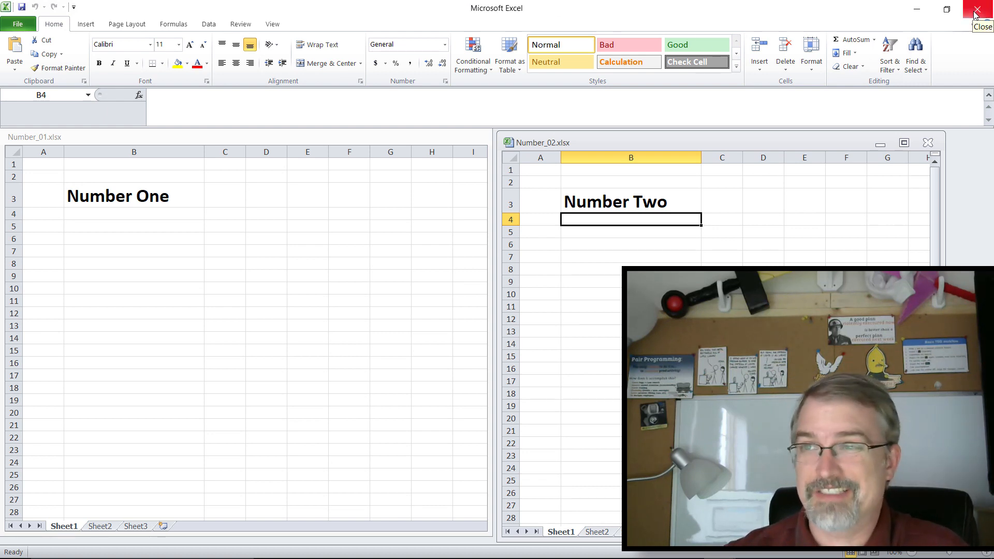
{"action": "left_click", "coordinate": [976, 11]}
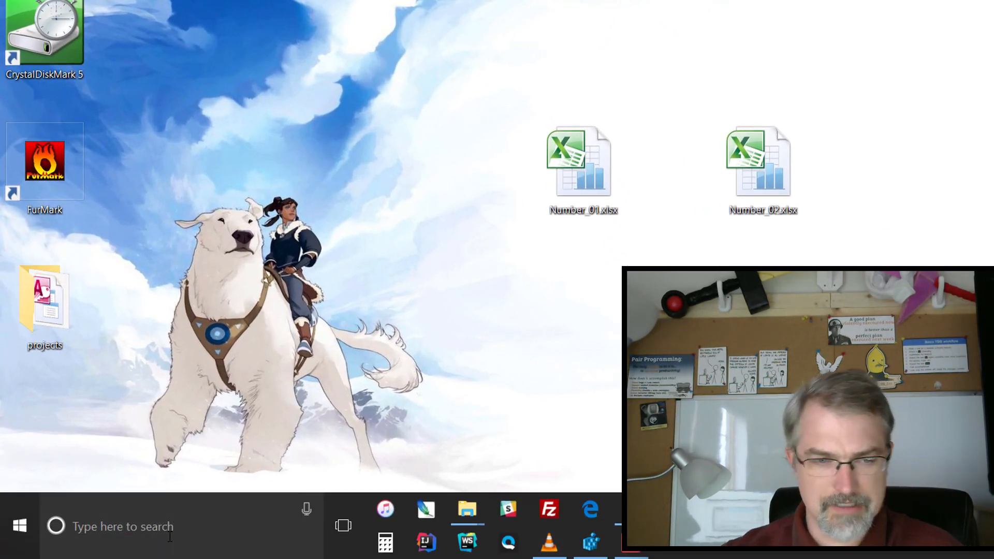
- Launch Registry Editor by searching 'regedit' from the taskbar
{"action": "type", "text": "rege"}
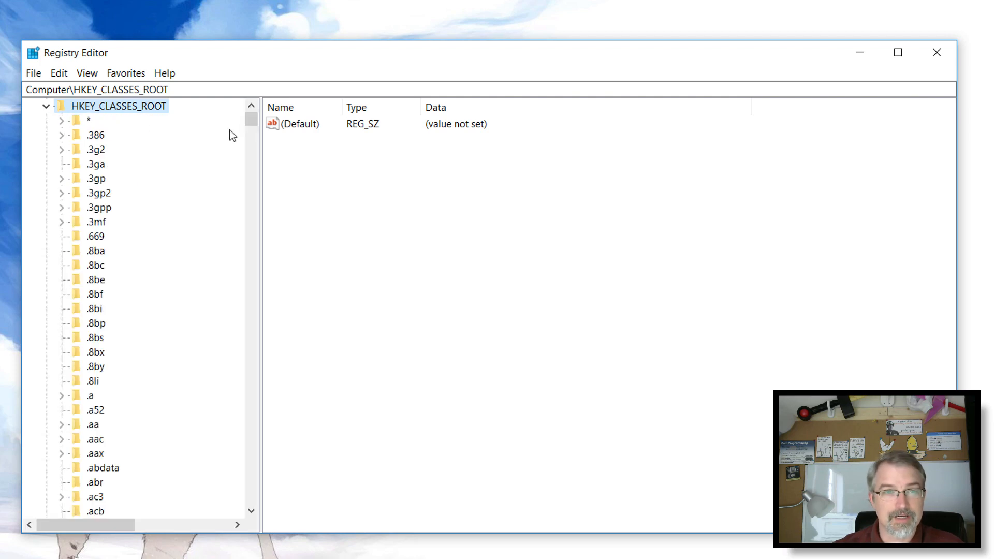
- Locate Excel.CSV under HKEY_CLASSES_ROOT and expand its branch
{"action": "scroll", "scroll_direction": "down", "scroll_amount": 3}
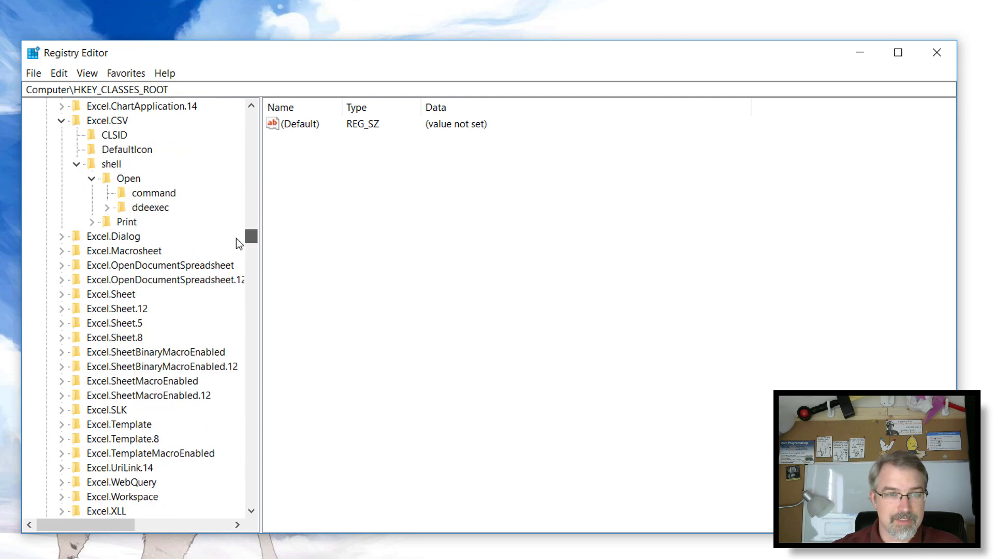
{"action": "scroll", "scroll_direction": "up", "scroll_amount": 3}
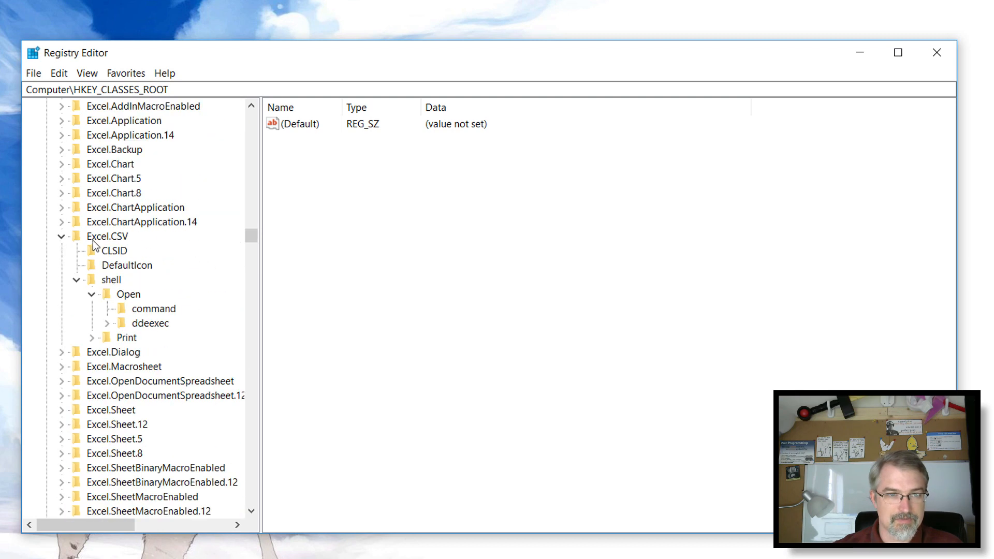
{"action": "left_click", "coordinate": [60, 237]}
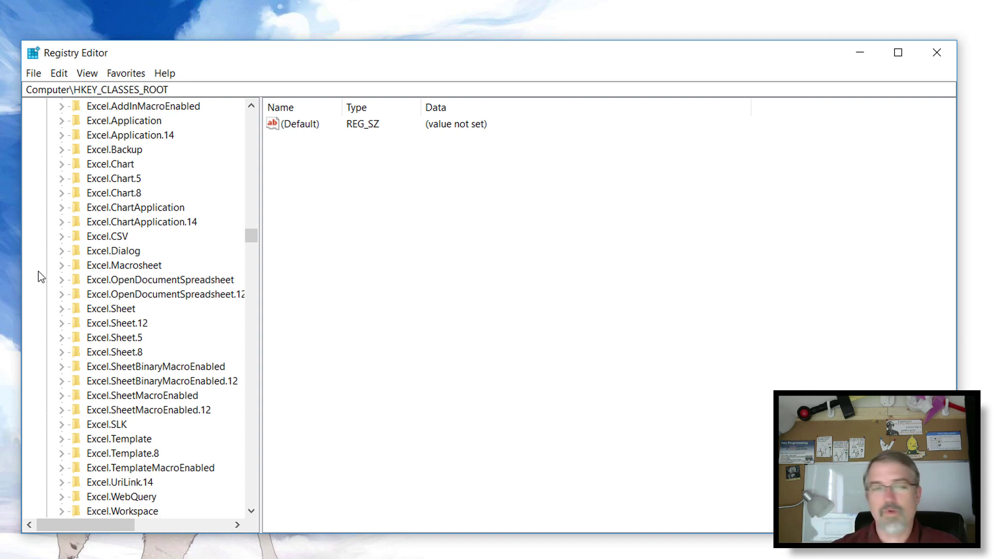
{"action": "mouse_move", "coordinate": [64, 243]}
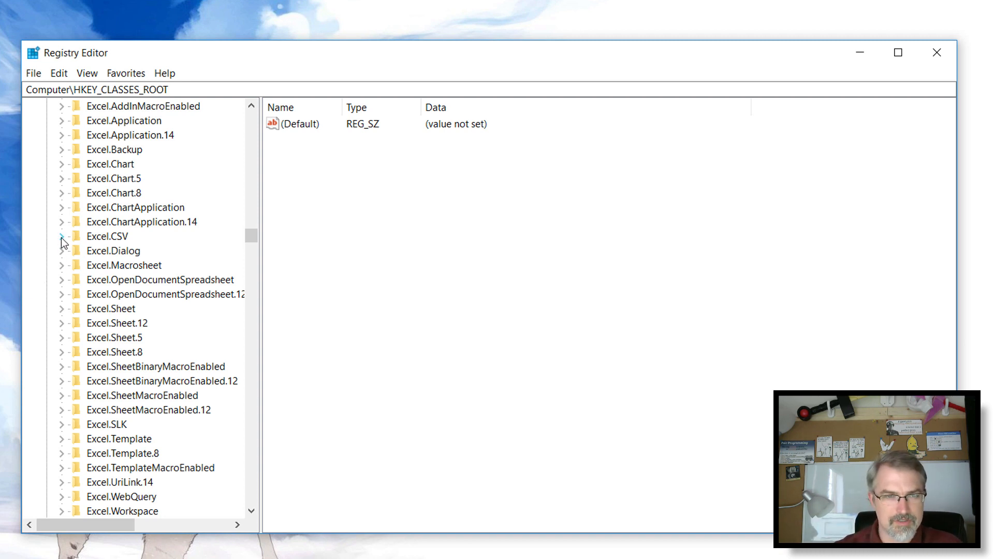
{"action": "left_click", "coordinate": [61, 236]}
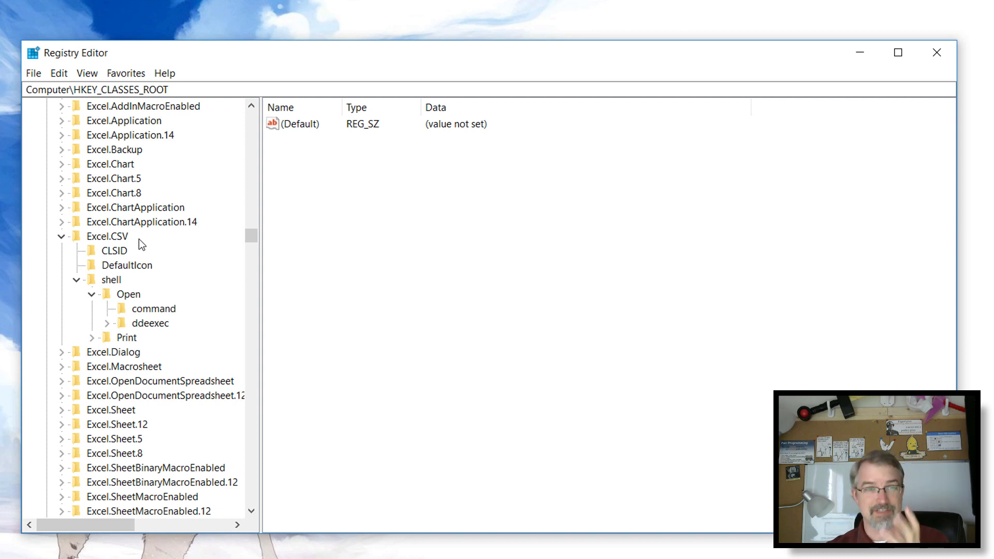
{"action": "mouse_move", "coordinate": [146, 256]}
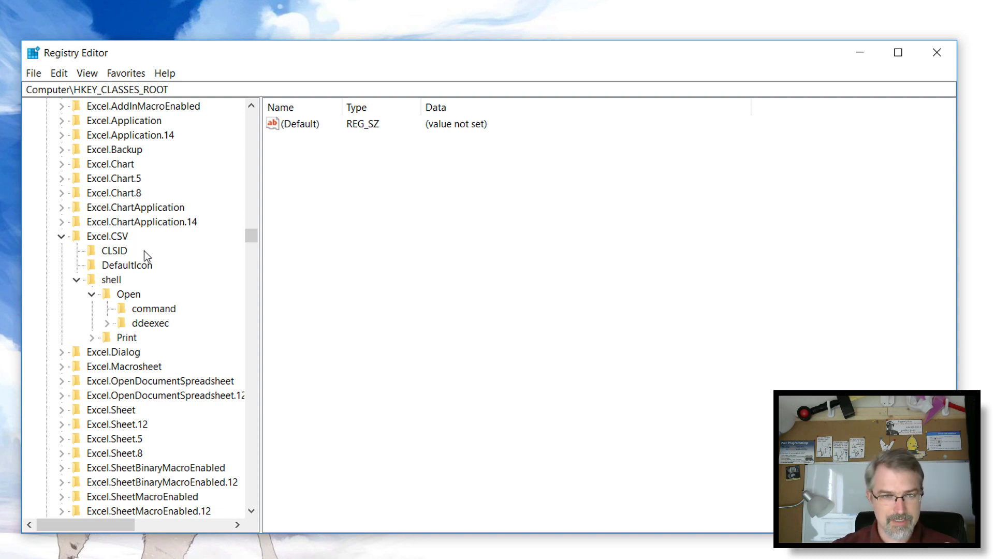
- Expand Excel.Sheet.12 and re-expand the shell key under Excel.CSV
{"action": "scroll", "scroll_direction": "down", "scroll_amount": 3}
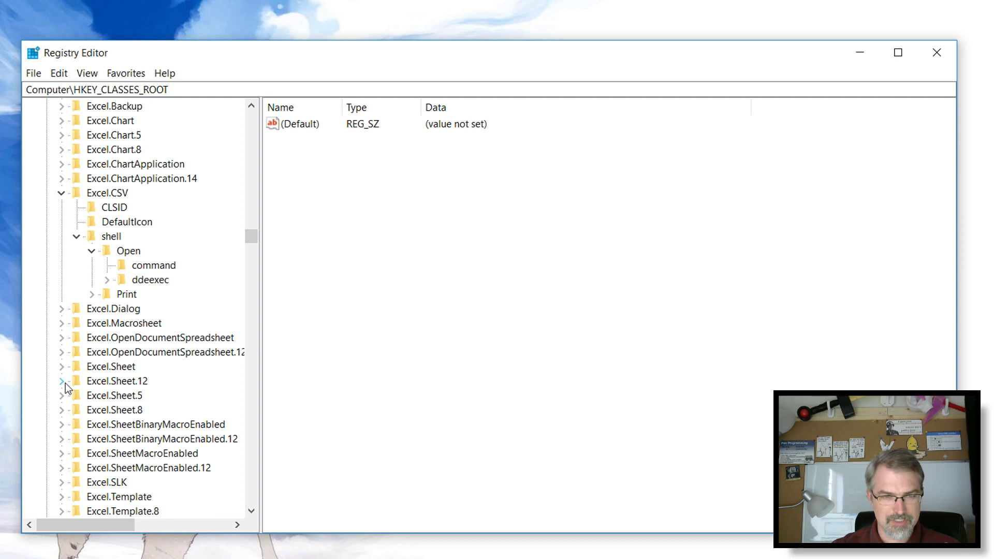
{"action": "left_click", "coordinate": [61, 381]}
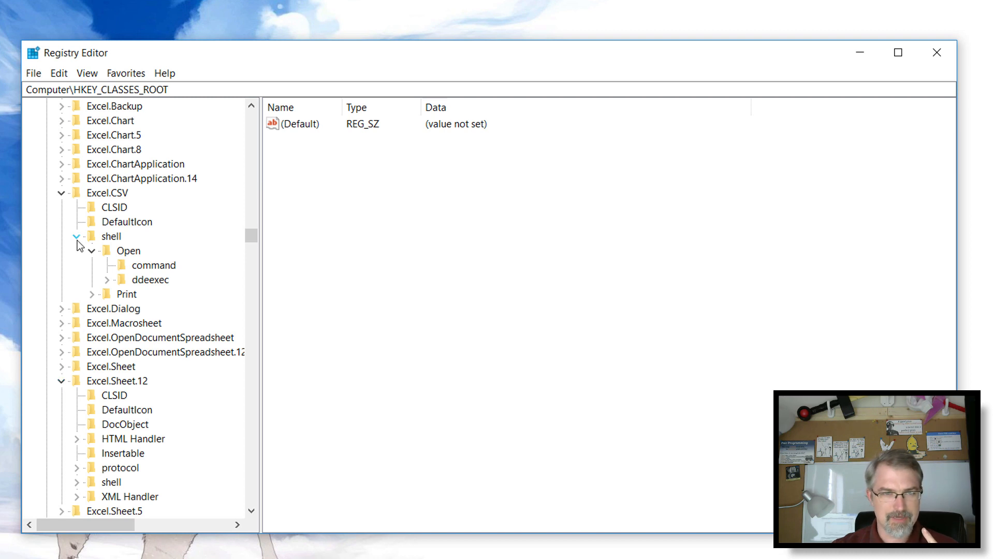
{"action": "left_click", "coordinate": [77, 236]}
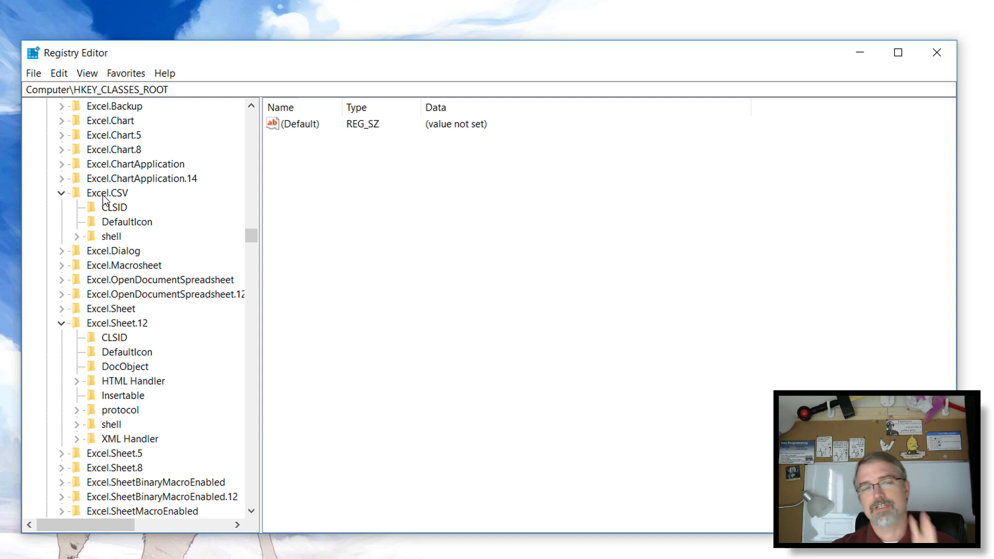
{"action": "left_click", "coordinate": [75, 236]}
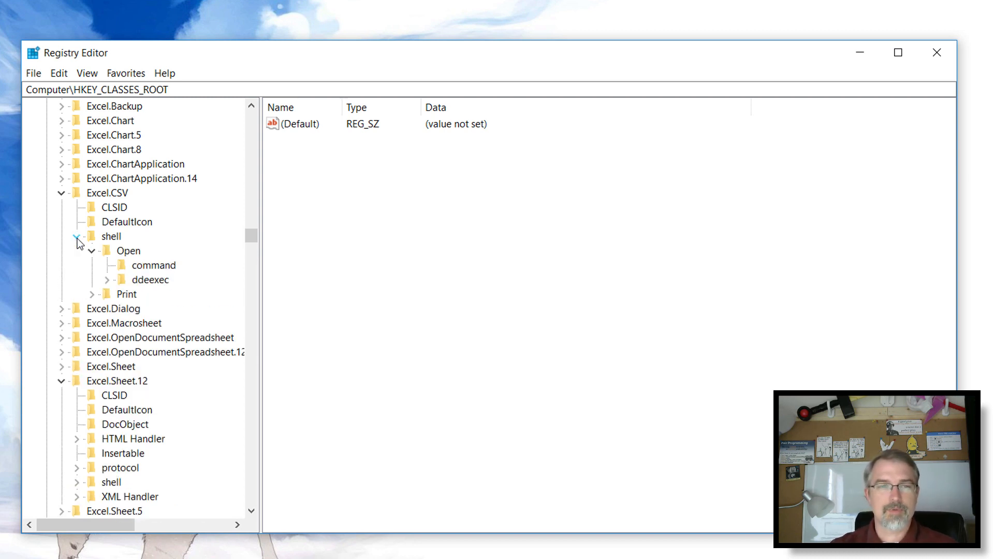
- Rename Excel.CSV\shell\Open\ddeexec to ddeexec2 and select the command key
{"action": "left_click", "coordinate": [128, 250]}
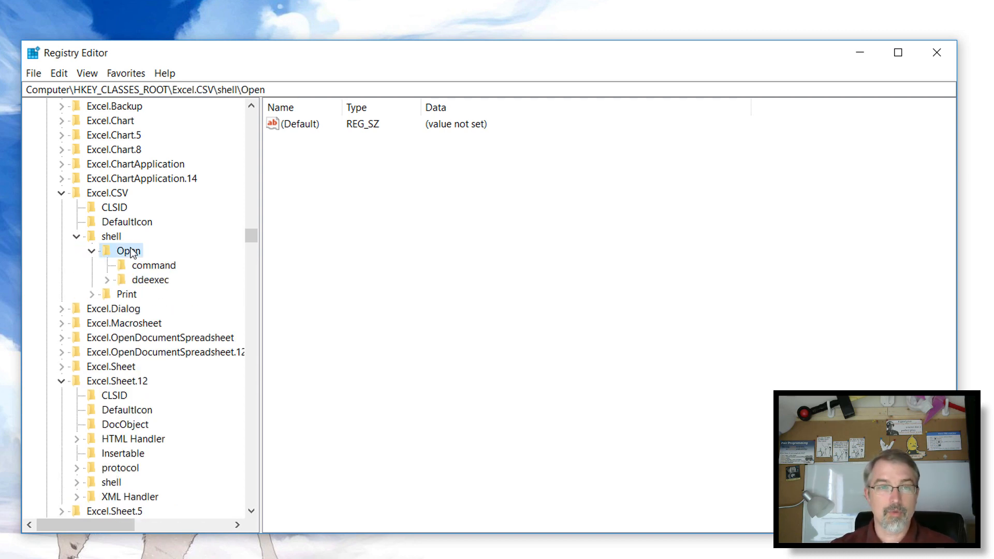
{"action": "left_click", "coordinate": [152, 279]}
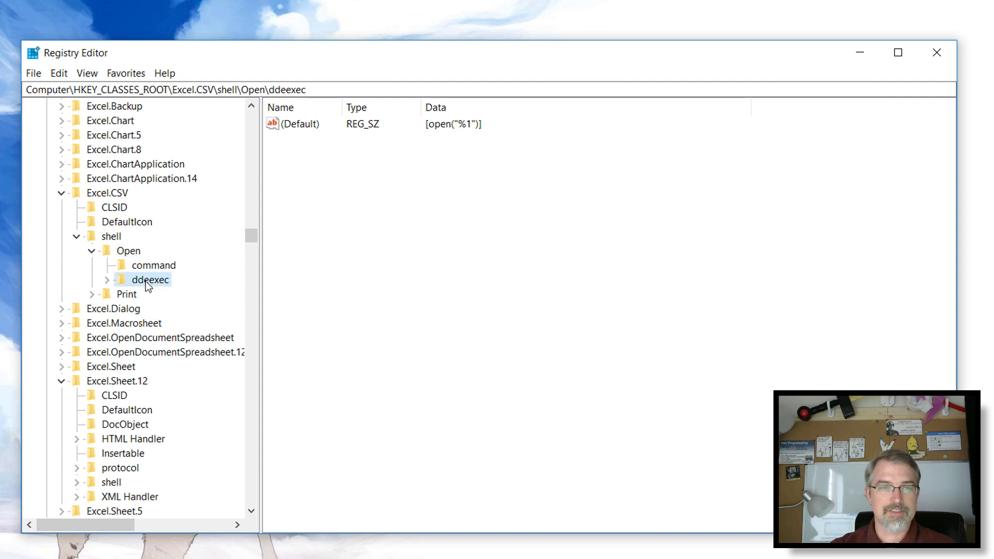
{"action": "right_click", "coordinate": [149, 280]}
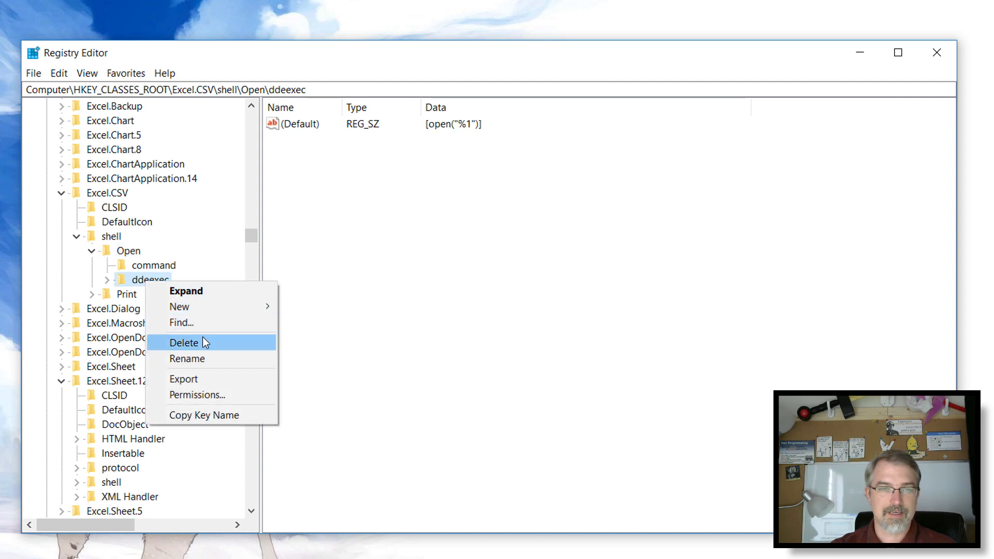
{"action": "left_click", "coordinate": [188, 359]}
{"action": "type", "text": "2"}
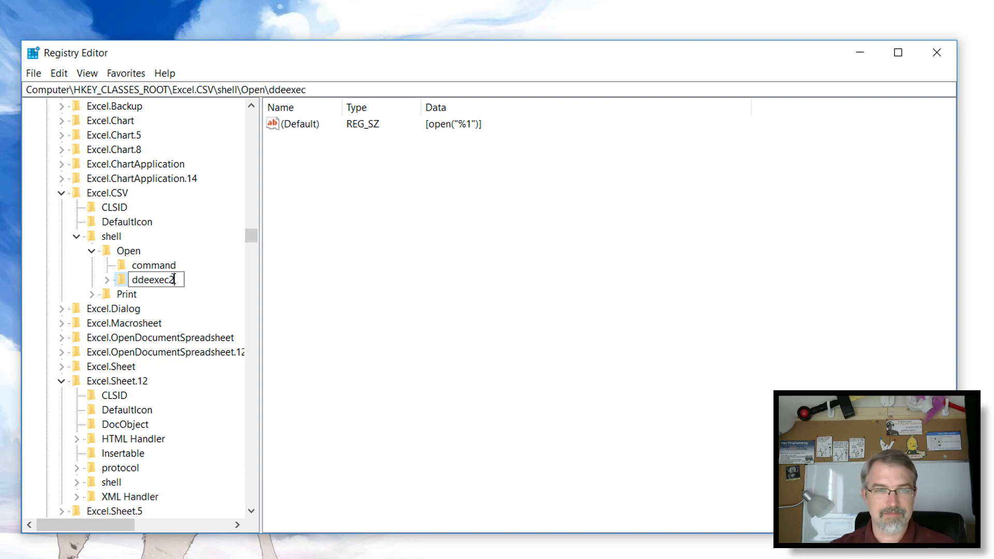
{"action": "left_click", "coordinate": [153, 265]}
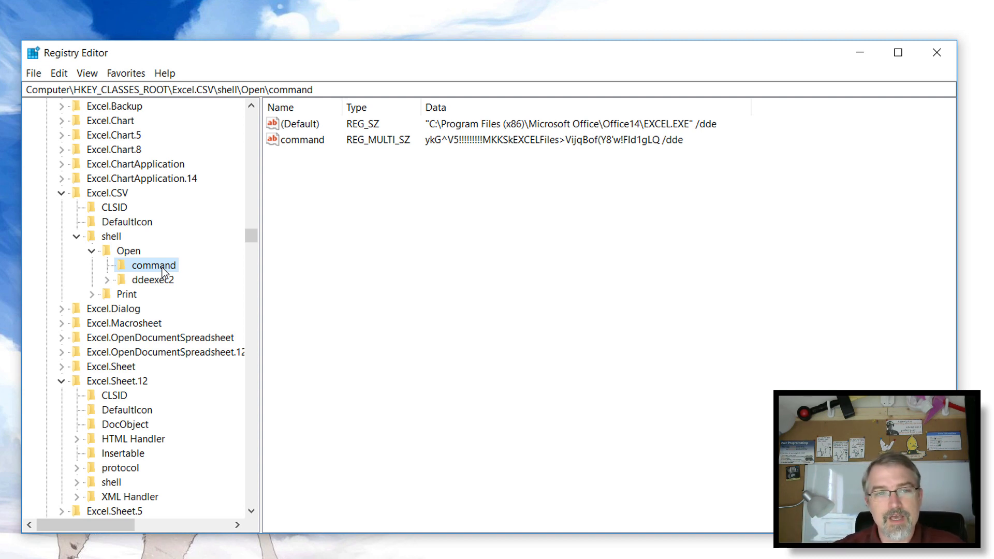
{"action": "mouse_move", "coordinate": [146, 284]}
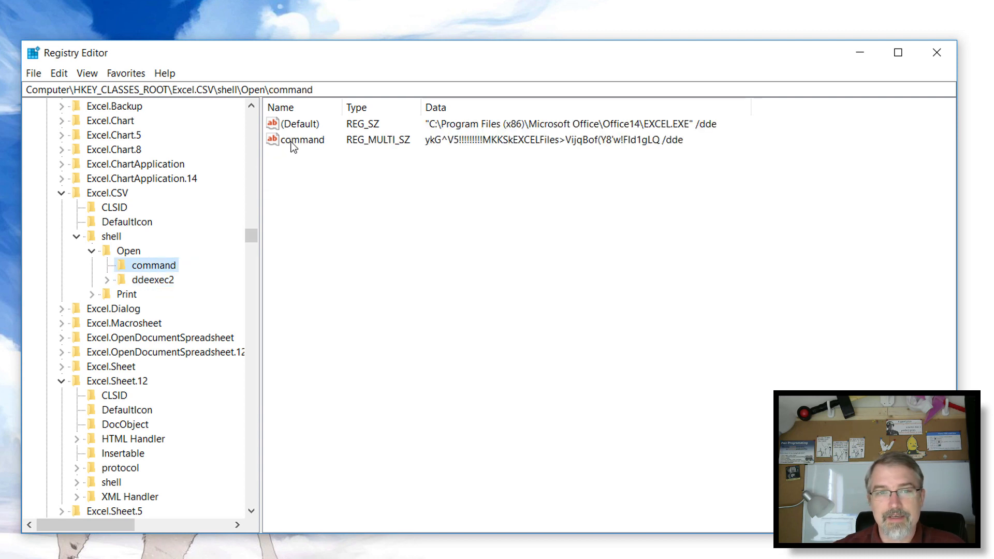
- Rename the command value to command2 and bring up the (Default) string for editing
{"action": "right_click", "coordinate": [304, 140]}
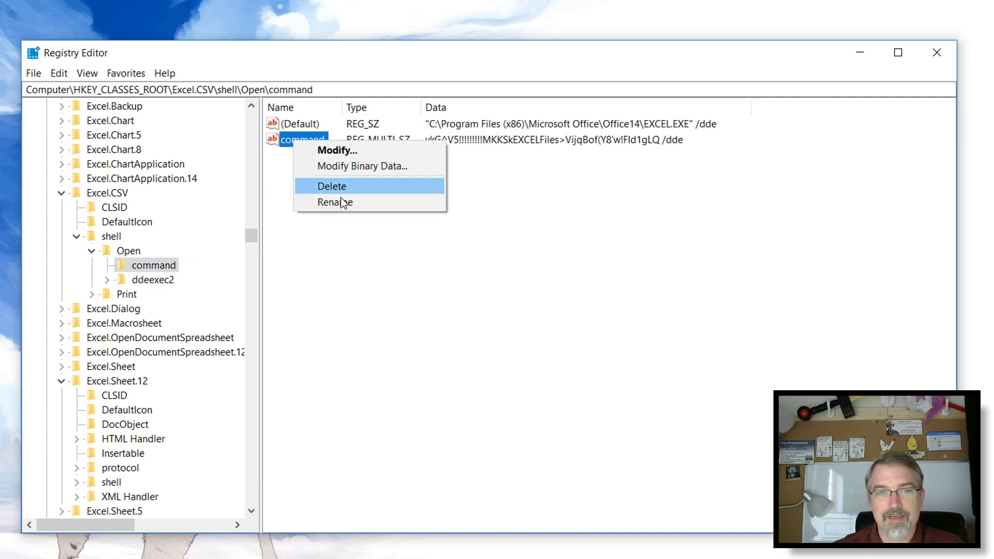
{"action": "left_click", "coordinate": [334, 201]}
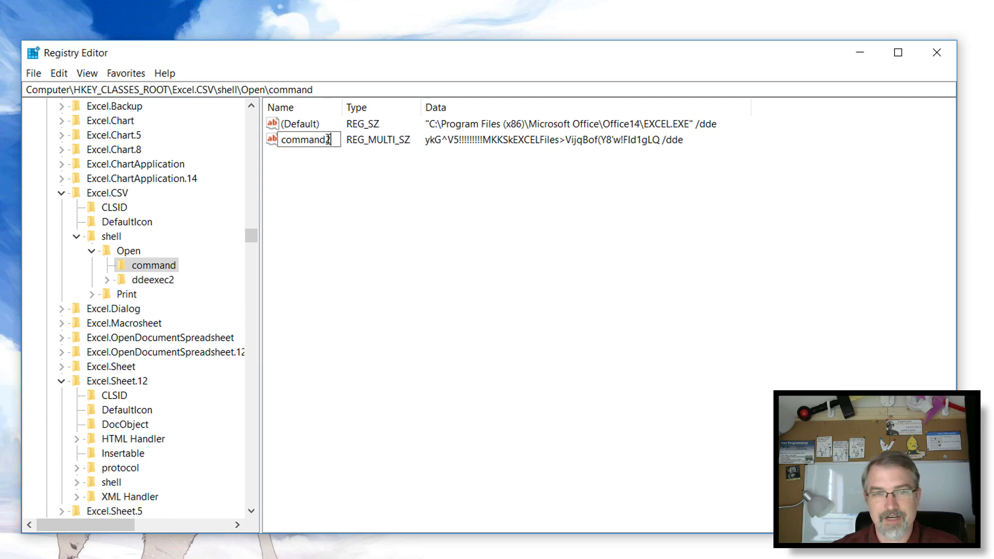
{"action": "left_click", "coordinate": [301, 124]}
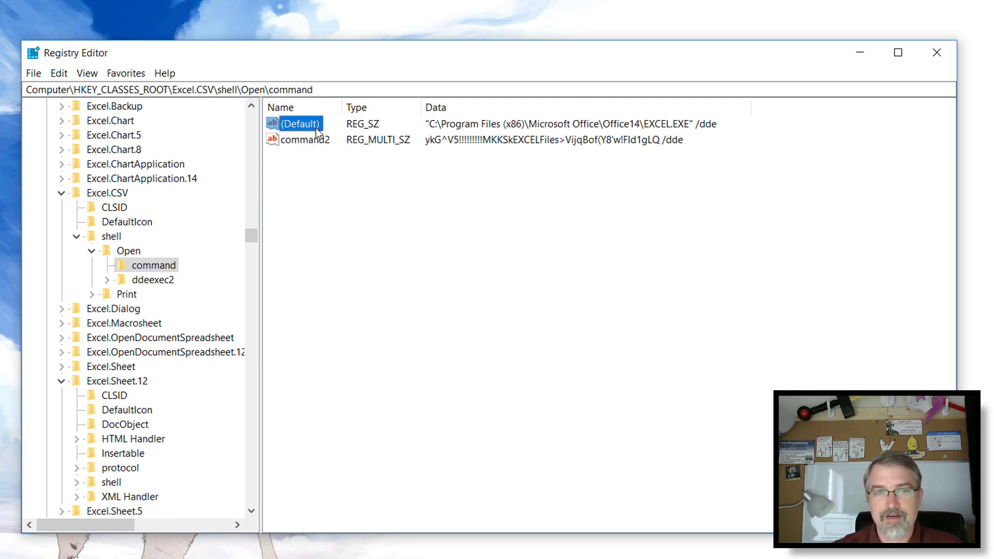
{"action": "right_click", "coordinate": [300, 124]}
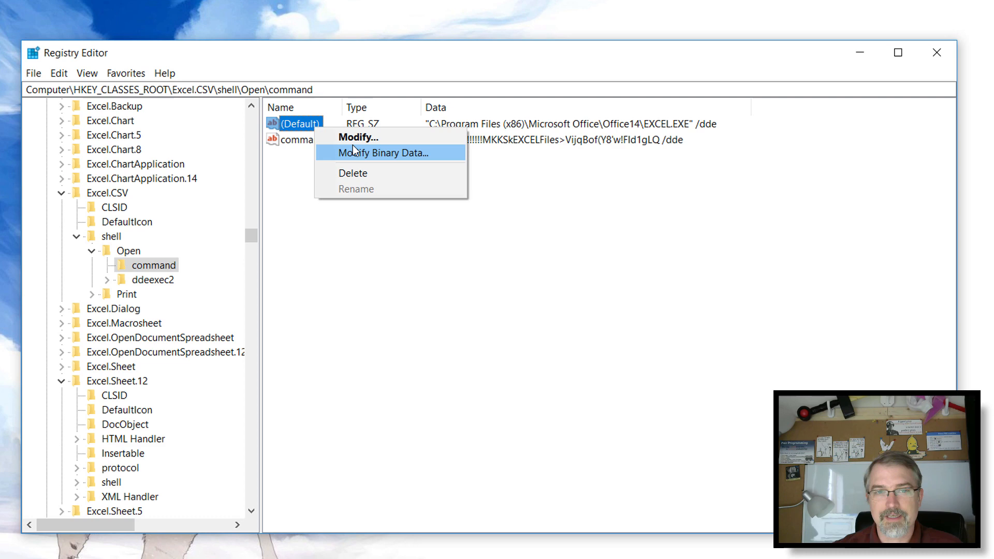
{"action": "left_click", "coordinate": [358, 137]}
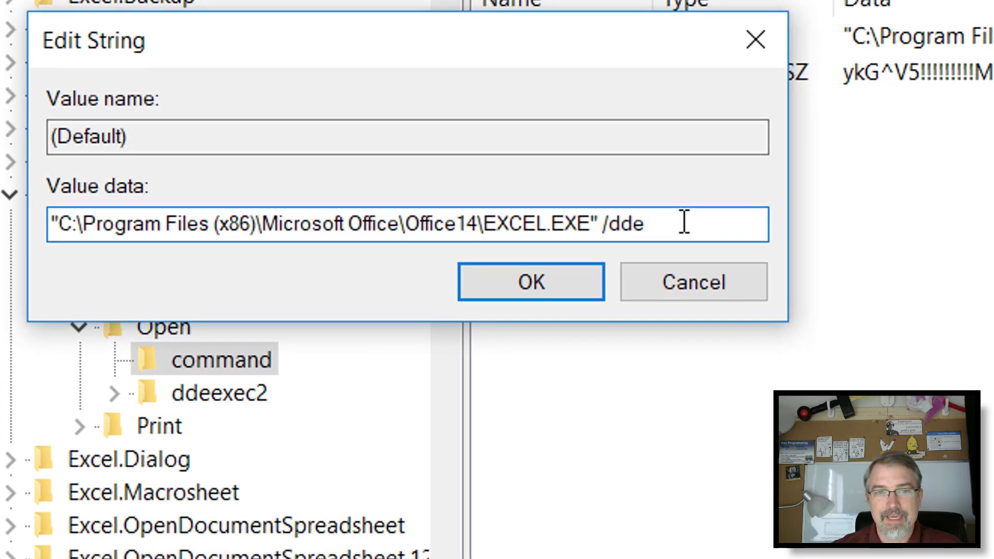
- Replace /dde with /e "%1" in Excel.CSV's Open command default value
{"action": "key", "text": "Backspace"}
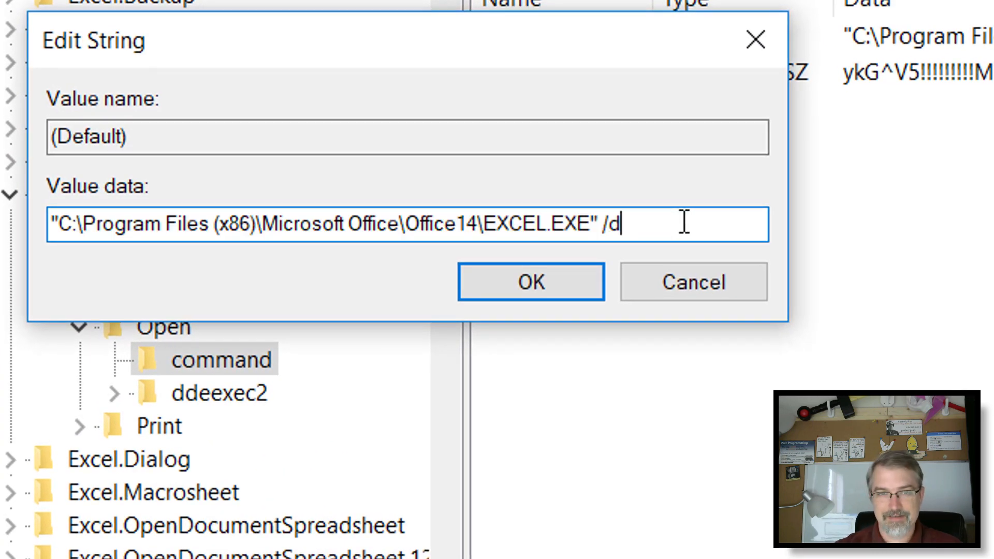
{"action": "type", "text": "/e"}
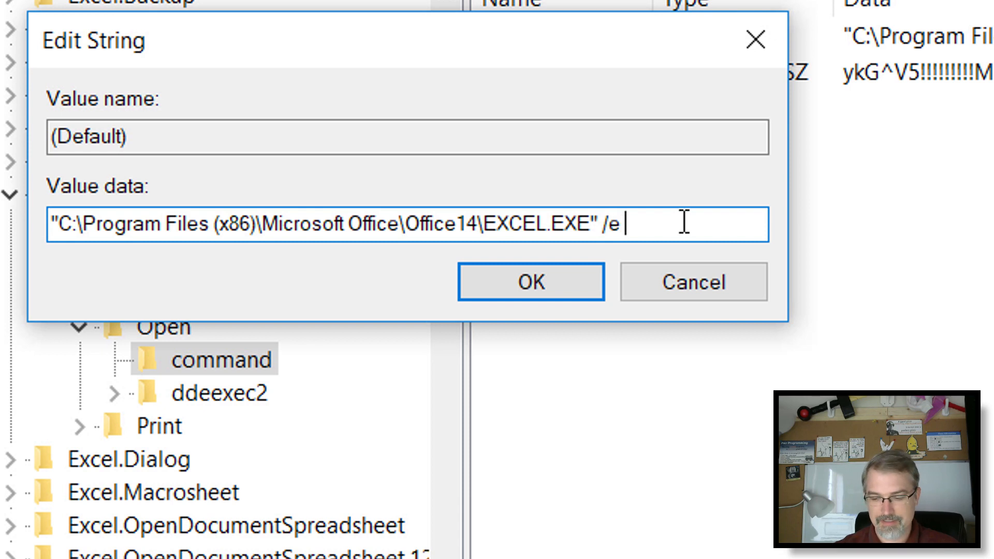
{"action": "type", "text": "\""}
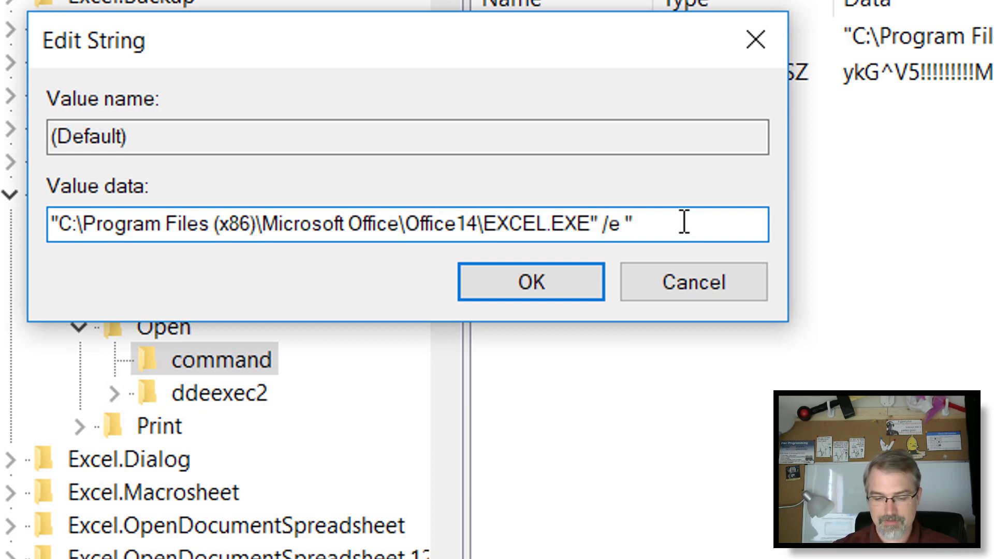
{"action": "type", "text": "%1"}
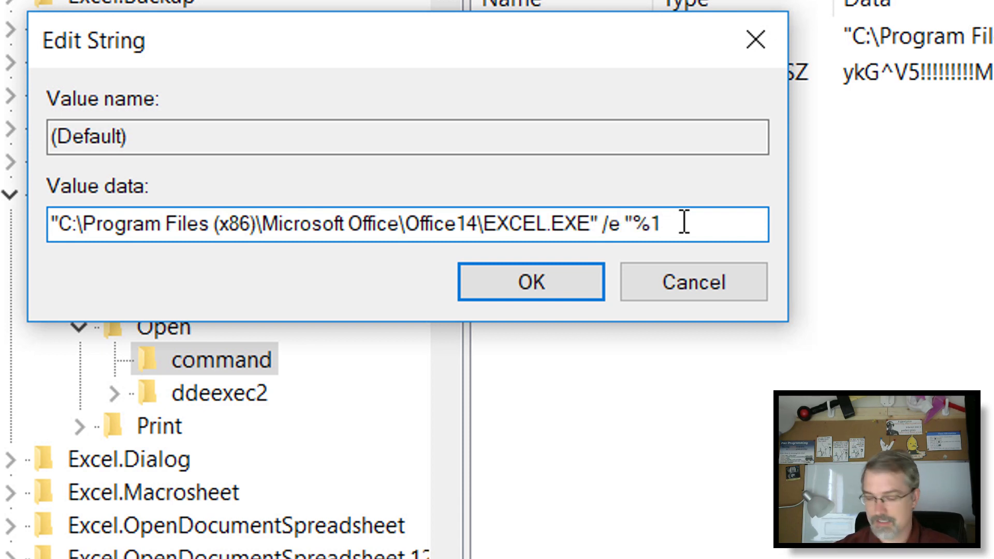
{"action": "type", "text": "\""}
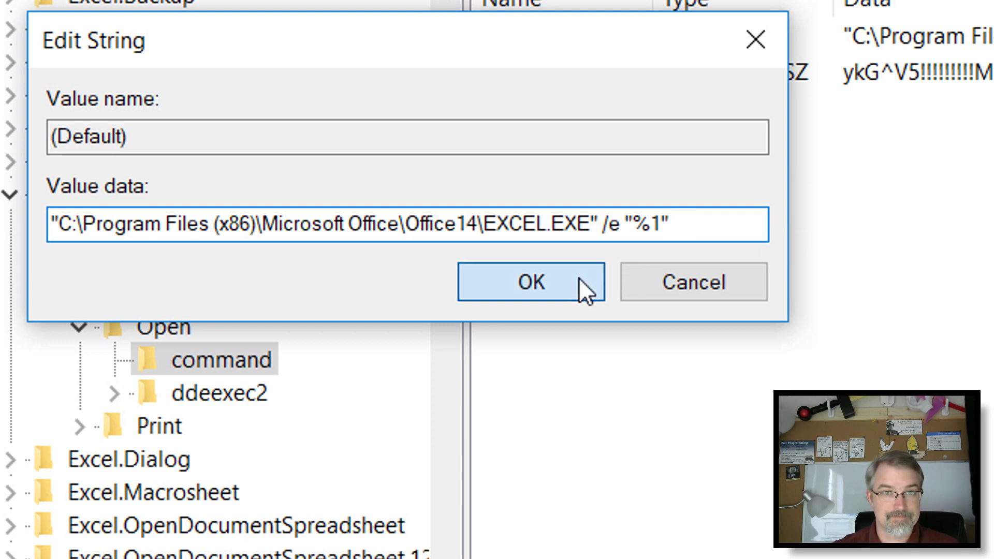
{"action": "left_click", "coordinate": [530, 282]}
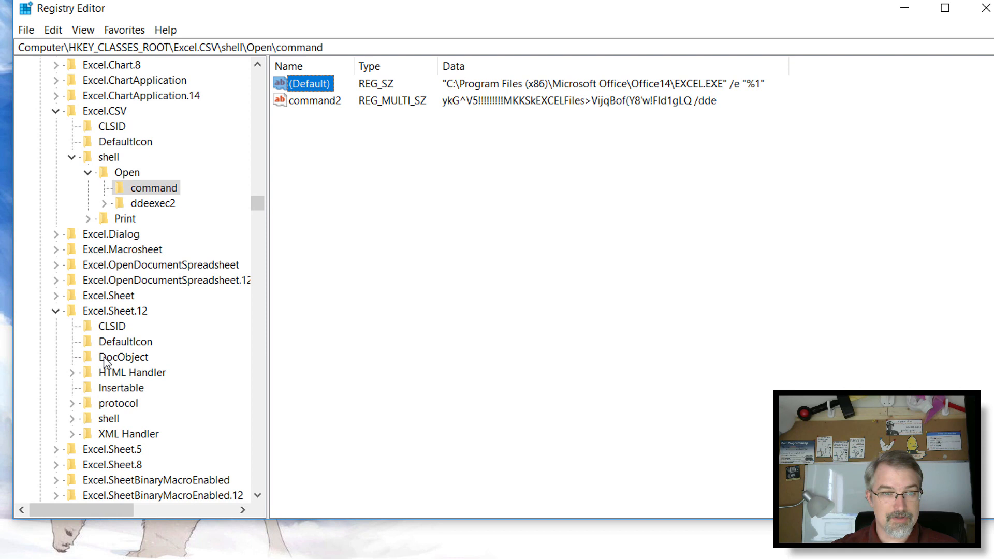
{"action": "mouse_move", "coordinate": [72, 422]}
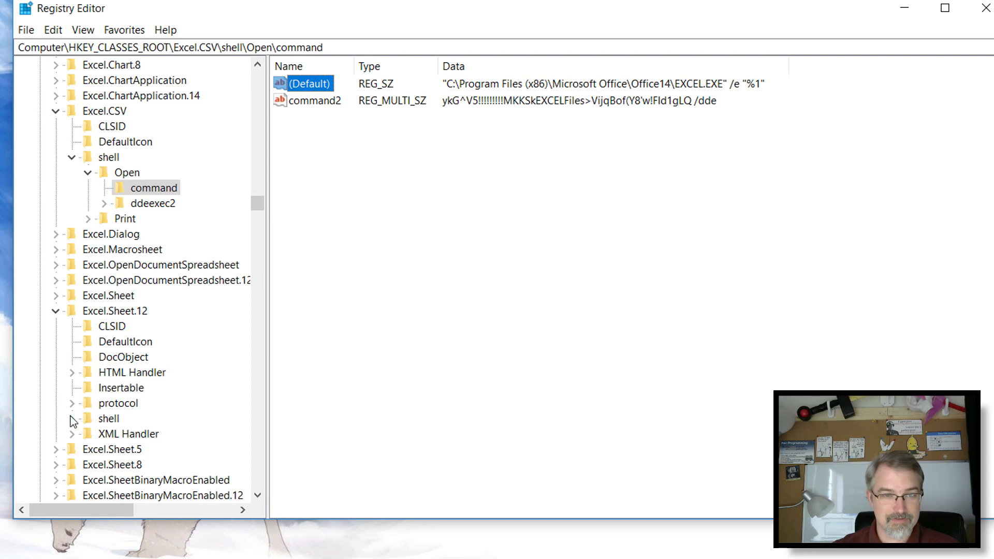
- Under Excel.Sheet.12\shell\Open, rename ddeexec to ddeexec2 and the command value to command2
{"action": "left_click", "coordinate": [71, 418]}
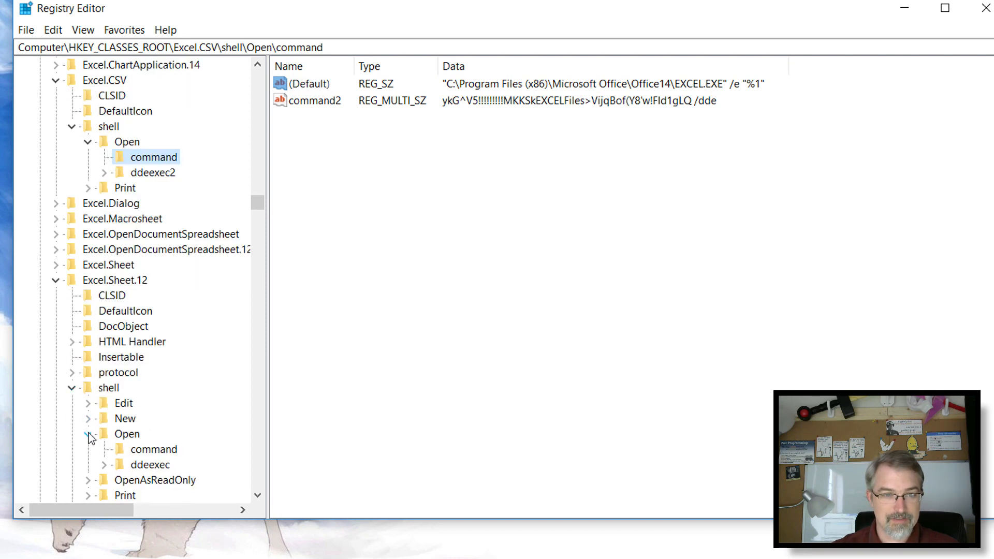
{"action": "right_click", "coordinate": [148, 464]}
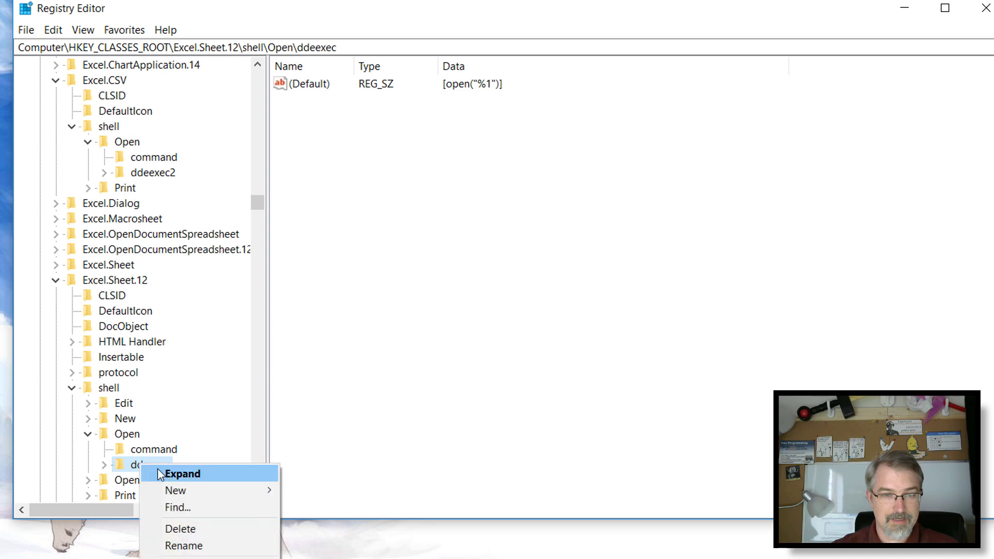
{"action": "left_click", "coordinate": [184, 546]}
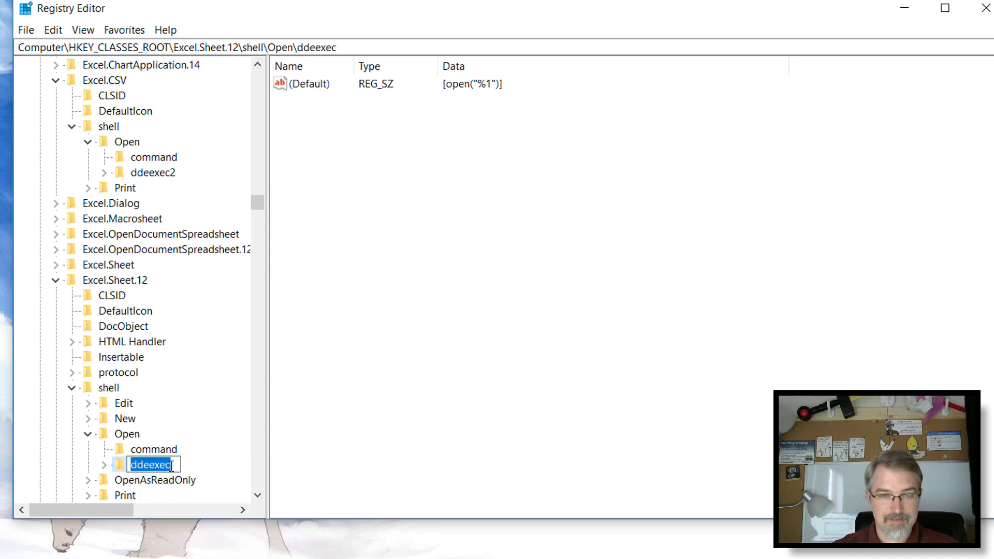
{"action": "left_click", "coordinate": [153, 448]}
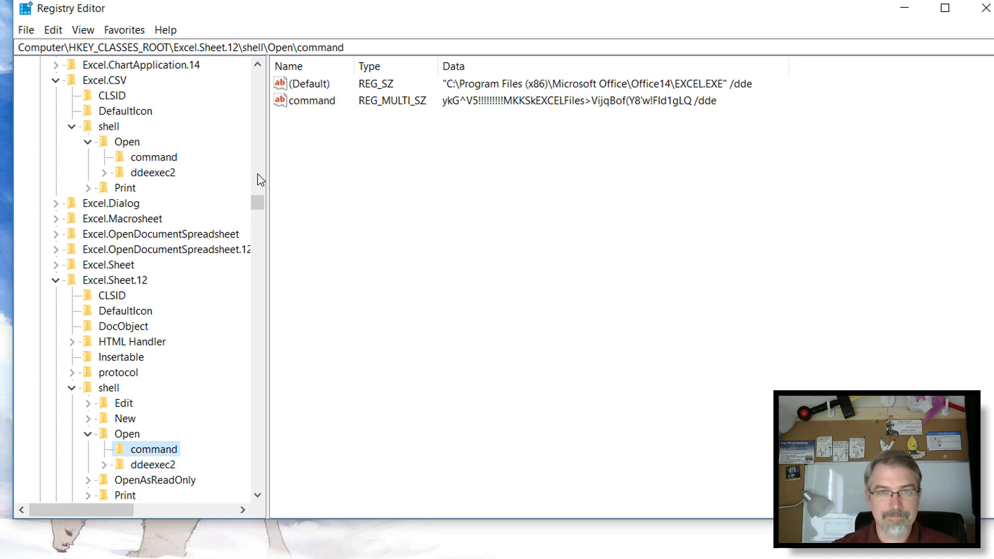
{"action": "right_click", "coordinate": [313, 101]}
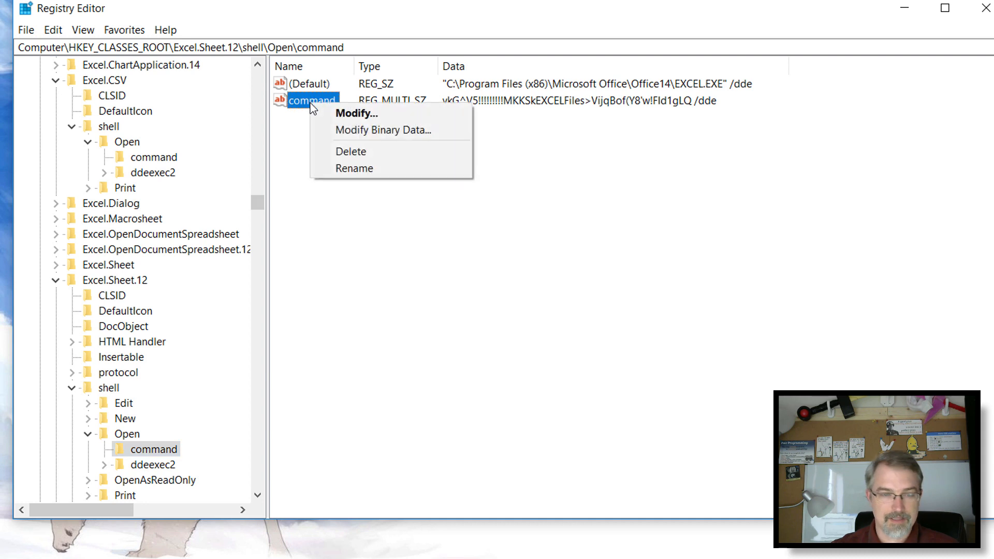
{"action": "mouse_move", "coordinate": [362, 168]}
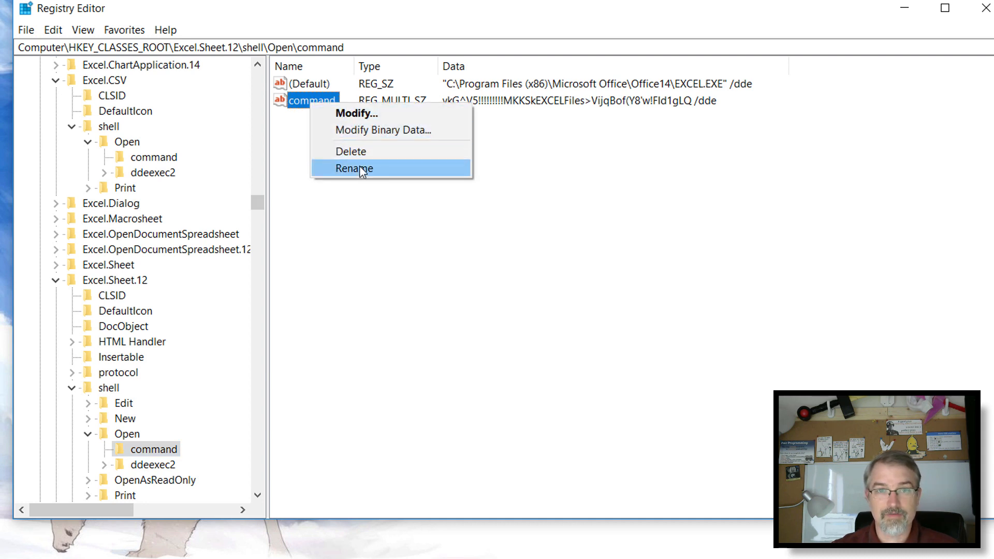
{"action": "left_click", "coordinate": [354, 168]}
{"action": "type", "text": "2"}
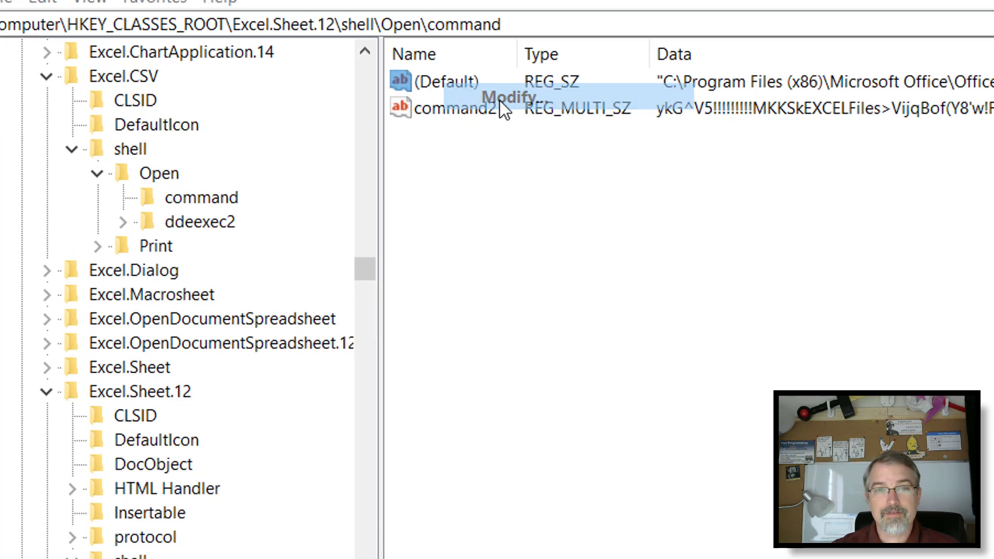
- Replace /dde with /e "%1" in Excel.Sheet.12's Open command default value
{"action": "double_click", "coordinate": [446, 82]}
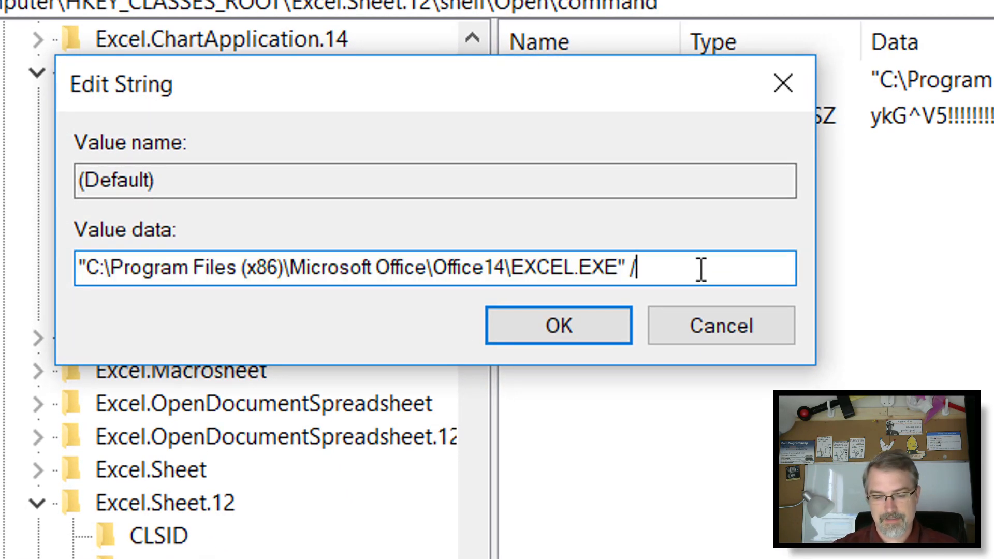
{"action": "type", "text": "3 \""}
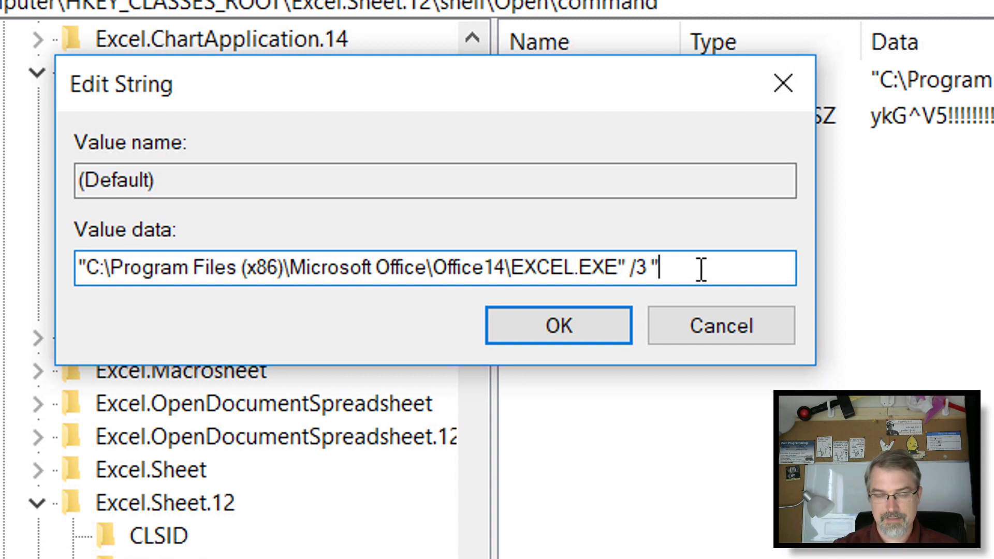
{"action": "key", "text": "BackSpace"}
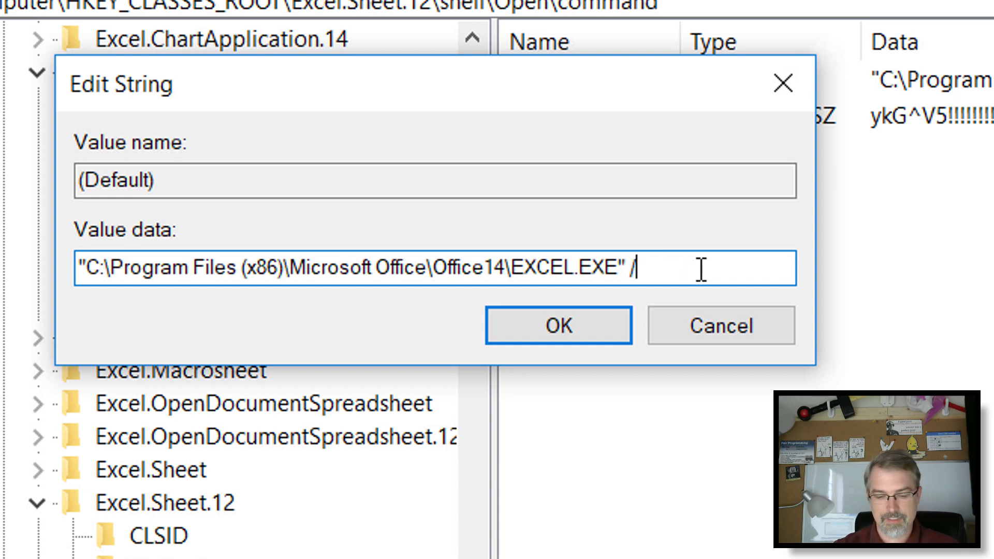
{"action": "type", "text": "e \"%"}
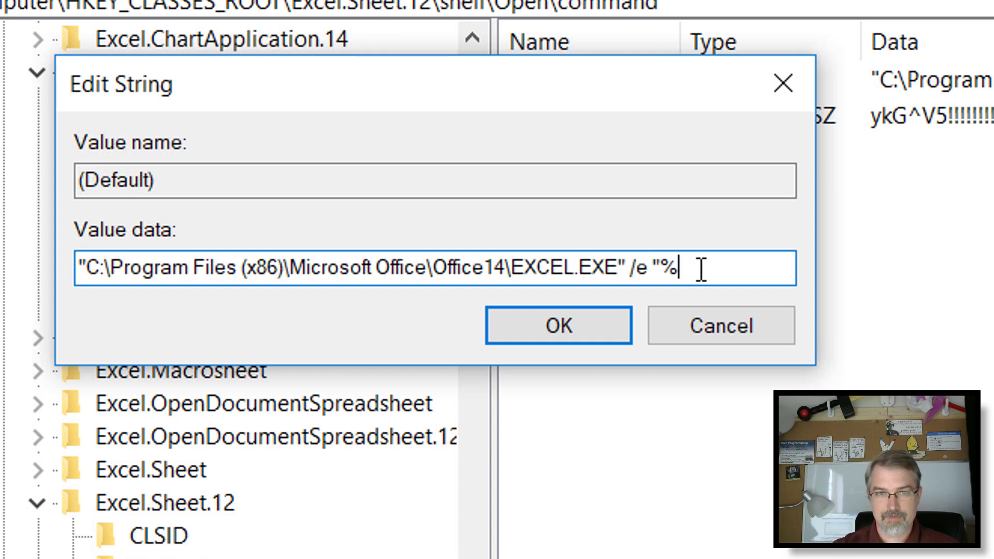
{"action": "type", "text": "1\""}
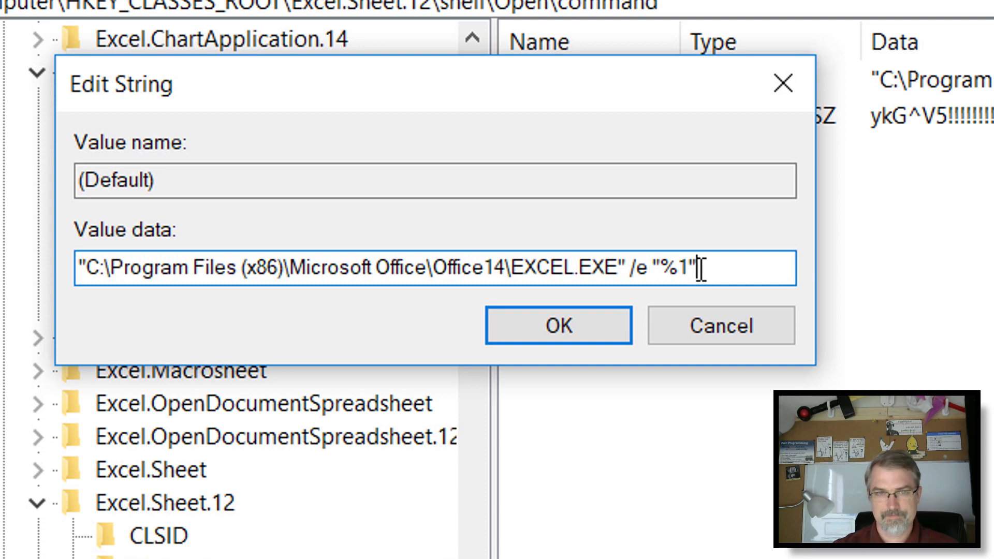
{"action": "left_click", "coordinate": [557, 325]}
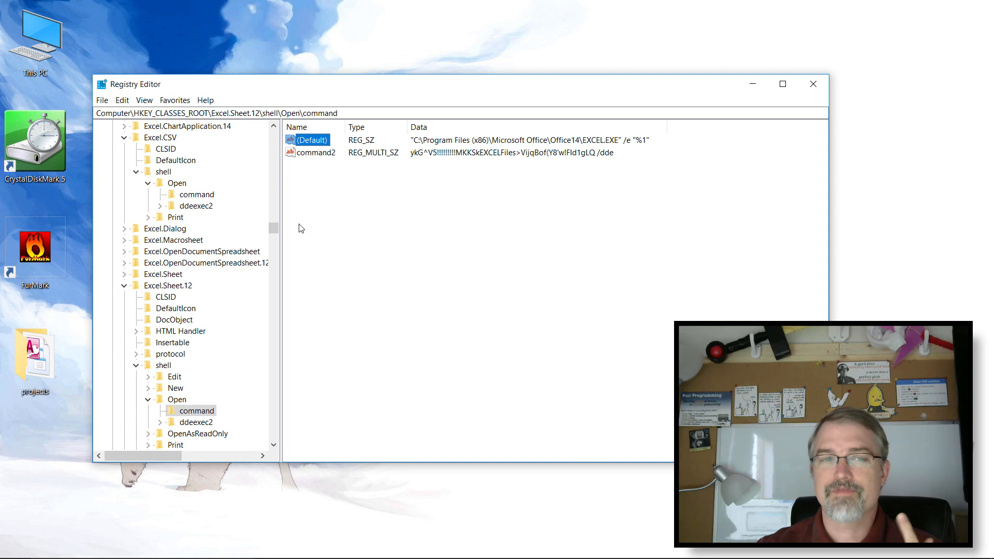
{"action": "mouse_move", "coordinate": [287, 250]}
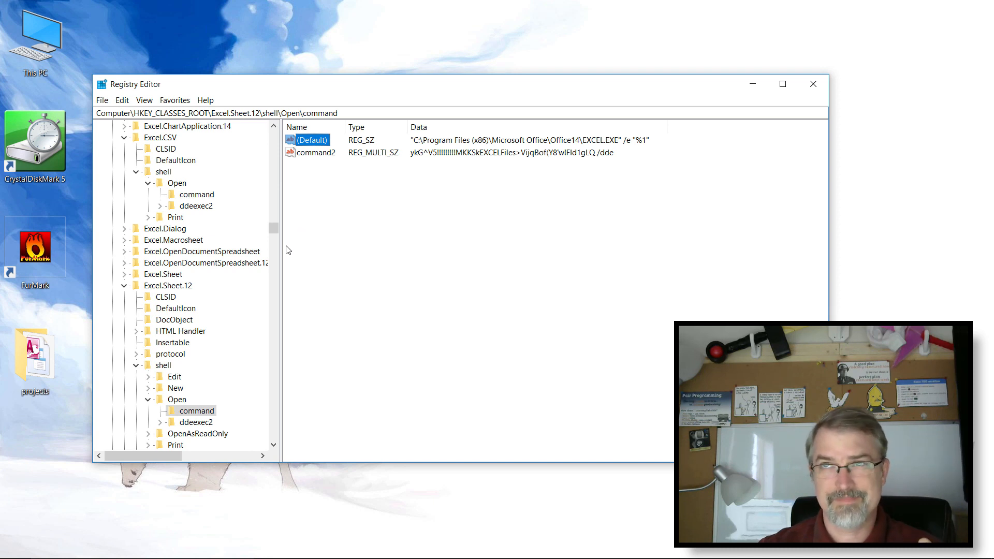
{"action": "mouse_move", "coordinate": [151, 292]}
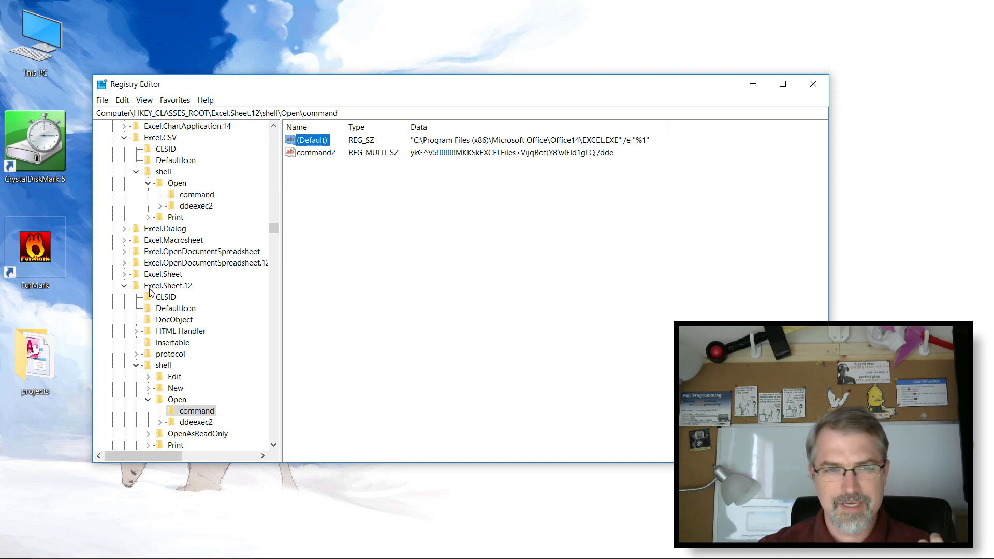
- Collapse Excel.Sheet.12 to its top-level values and briefly inspect Excel.Sheet.8
{"action": "scroll", "scroll_direction": "down", "scroll_amount": 3}
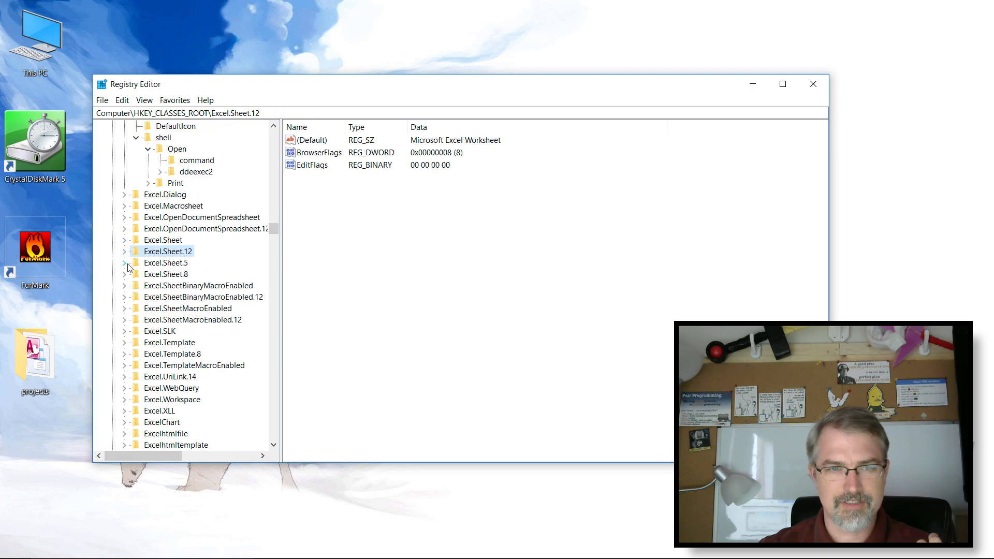
{"action": "left_click", "coordinate": [125, 274]}
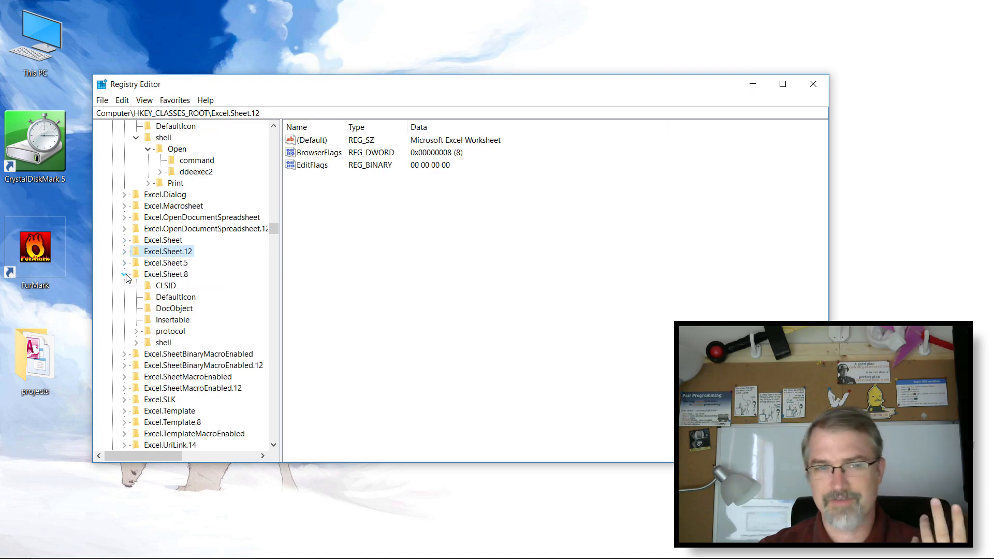
{"action": "left_click", "coordinate": [125, 273]}
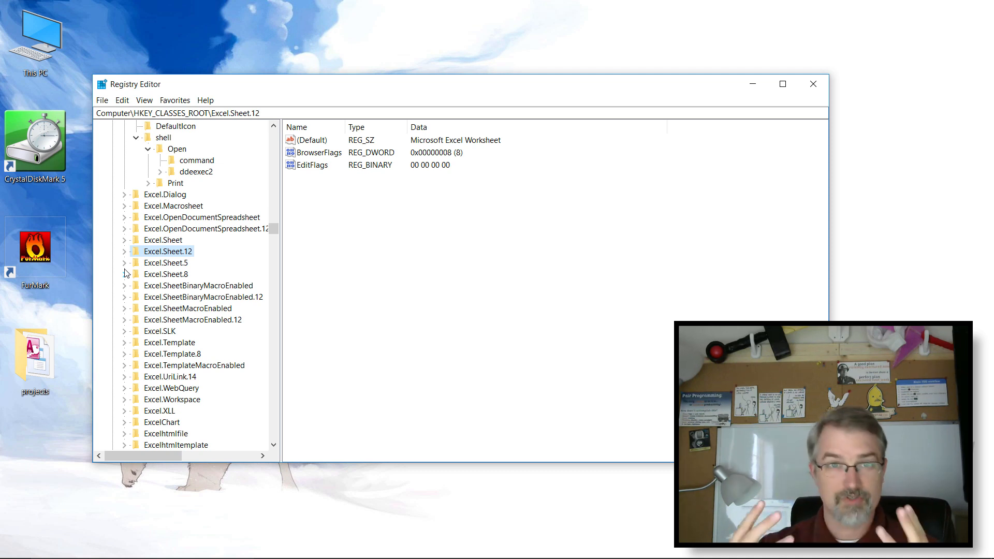
{"action": "mouse_move", "coordinate": [684, 47]}
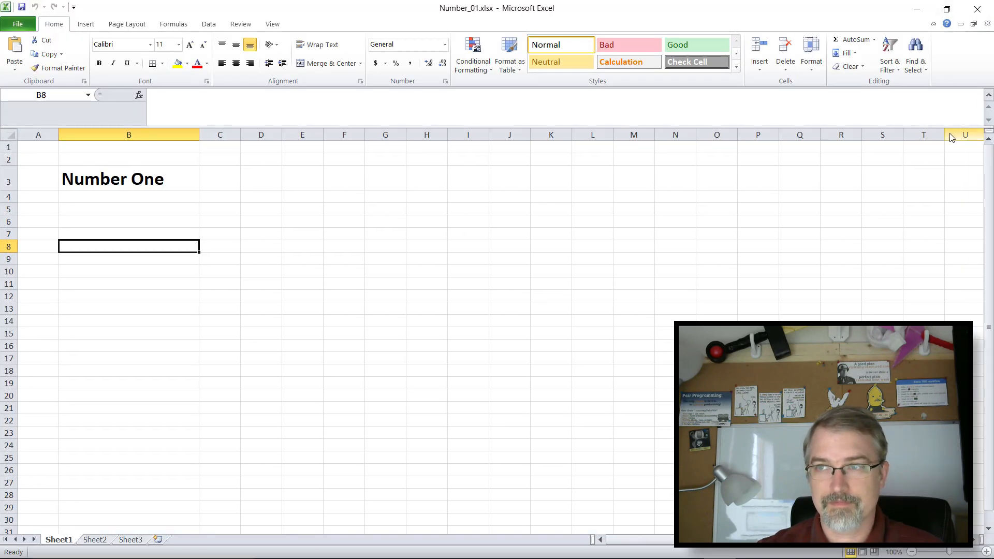
- Restore down Excel to show Number_01 and Number_02 in two separate windows
{"action": "left_click", "coordinate": [948, 8]}
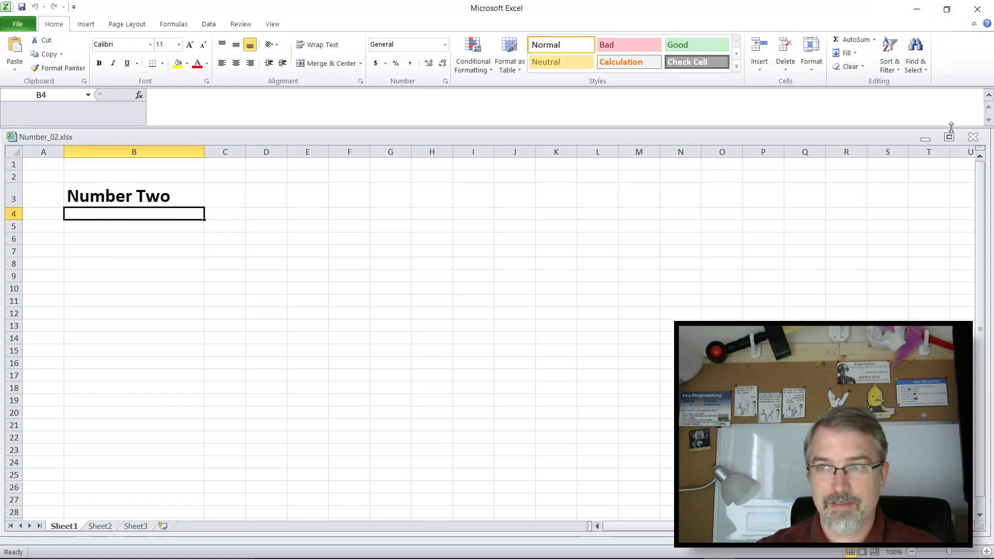
{"action": "left_click", "coordinate": [949, 136]}
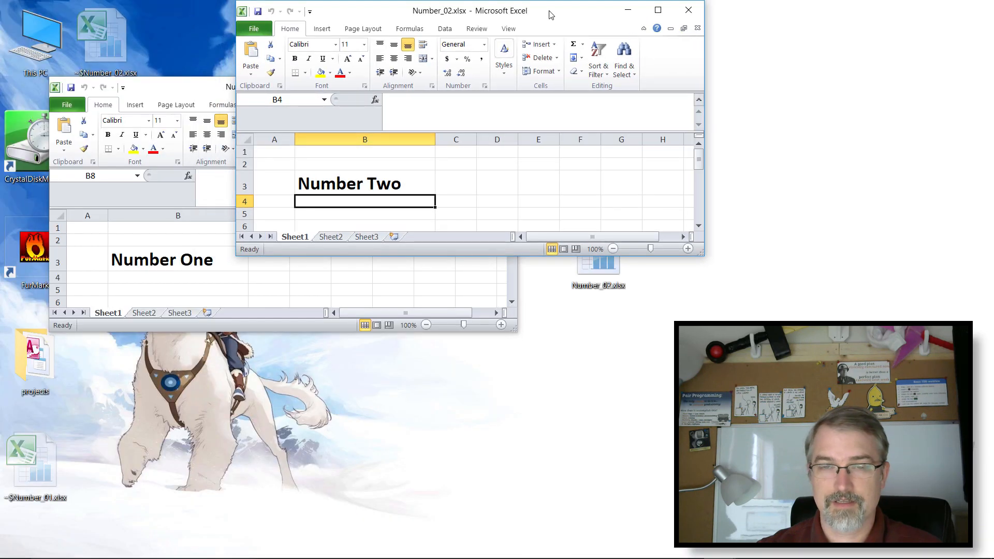